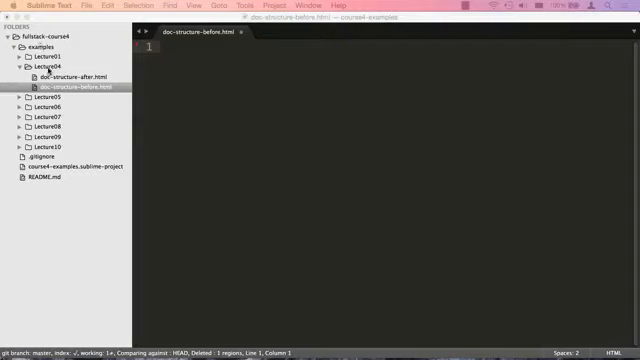
mouse_move(280, 126)
text(<!doc)
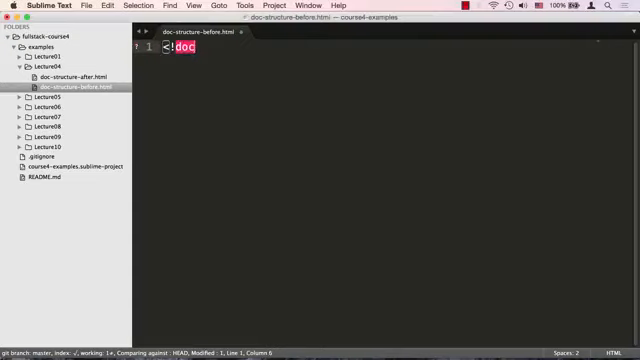
Write the <!doctype html> declaration on line 1, completing 'ht' to 'html'.
text(type ht)
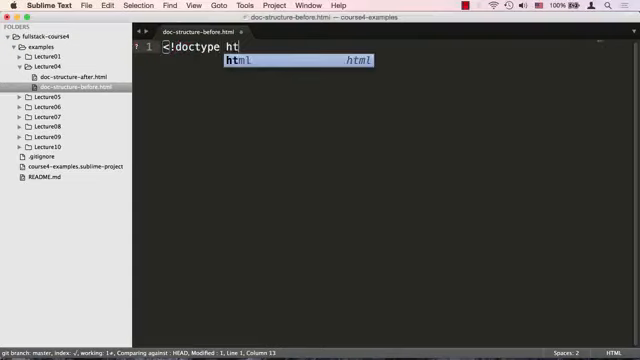
key(Tab)
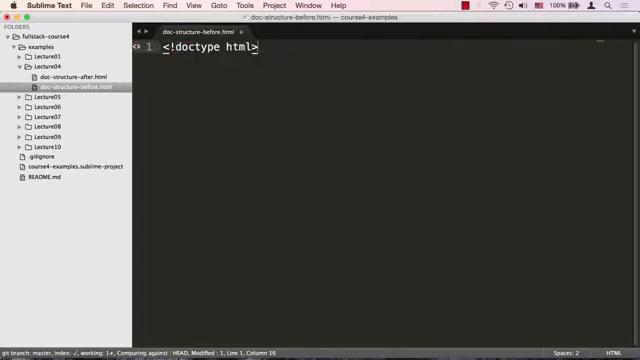